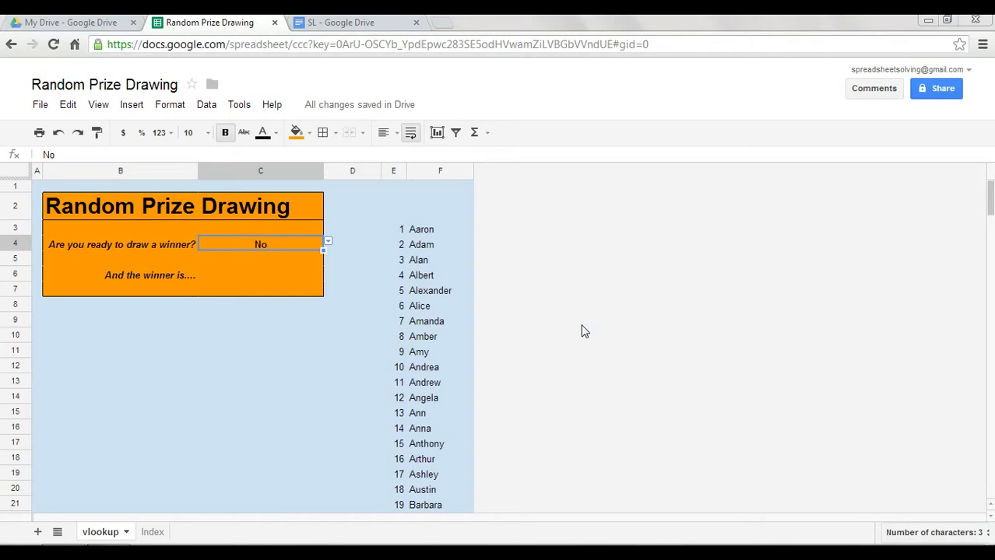
{"action": "mouse_move", "coordinate": [455, 178]}
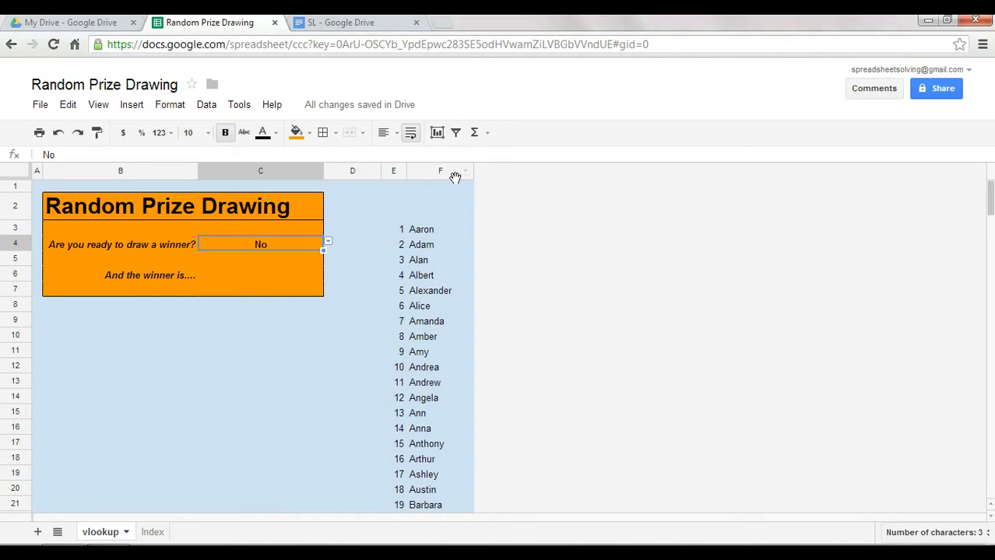
Step: Answer Yes in C4 so Roger is drawn, then view the IF-VLOOKUP winner formula in C6
{"action": "left_click", "coordinate": [439, 244]}
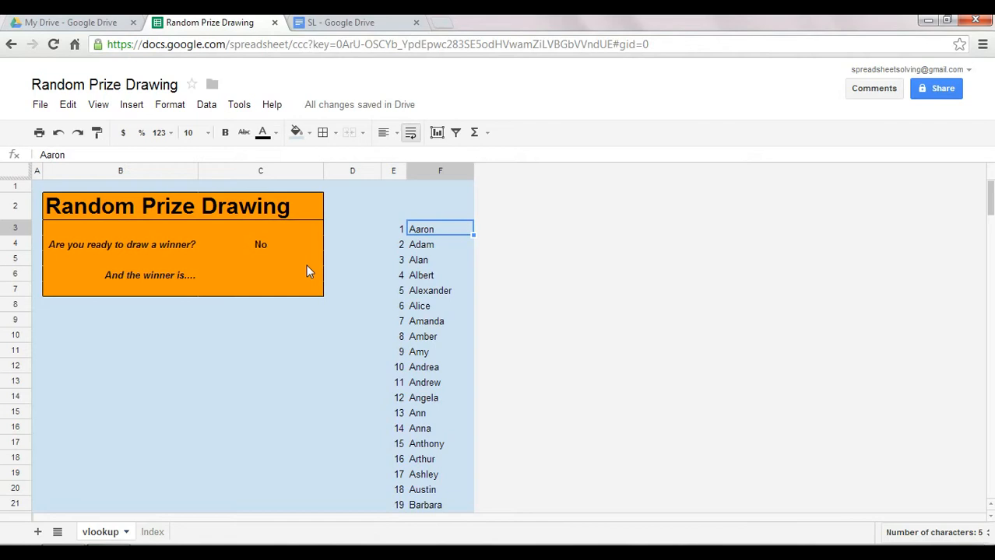
{"action": "left_click", "coordinate": [260, 244]}
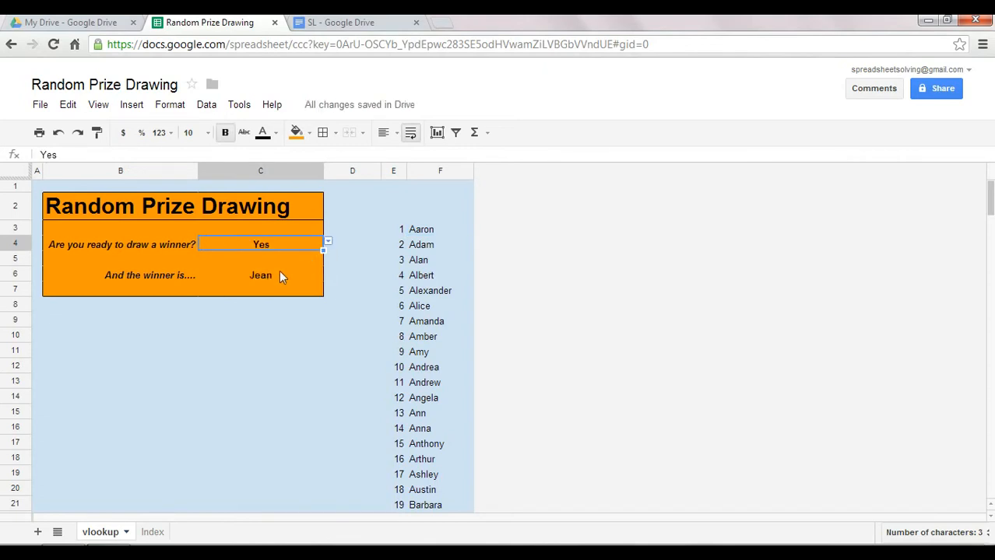
{"action": "mouse_move", "coordinate": [255, 293]}
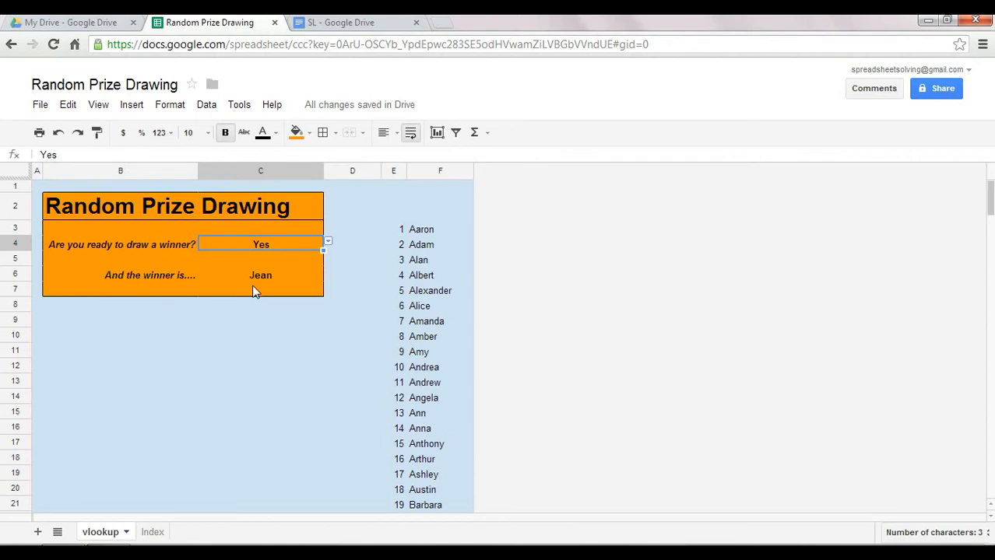
{"action": "left_click", "coordinate": [261, 245]}
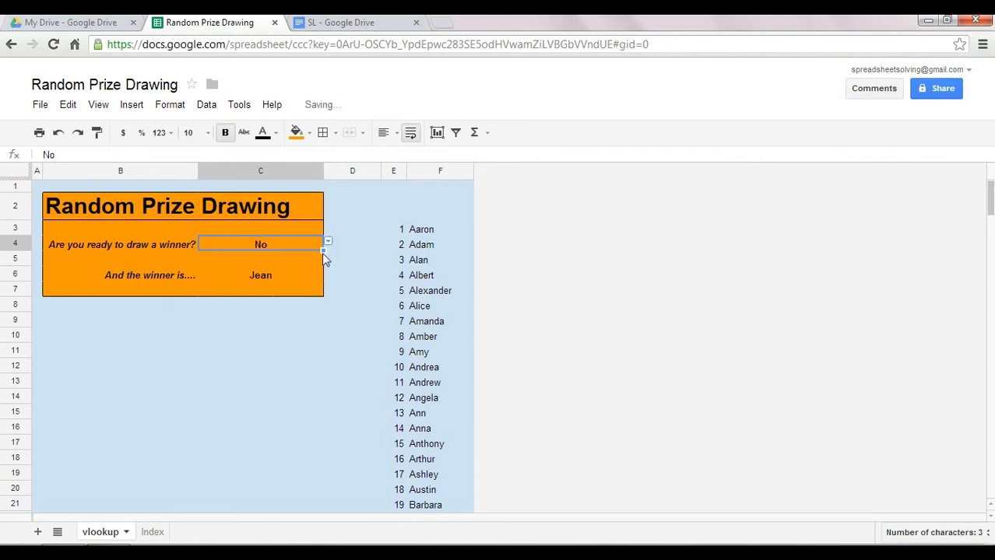
{"action": "left_click", "coordinate": [261, 245]}
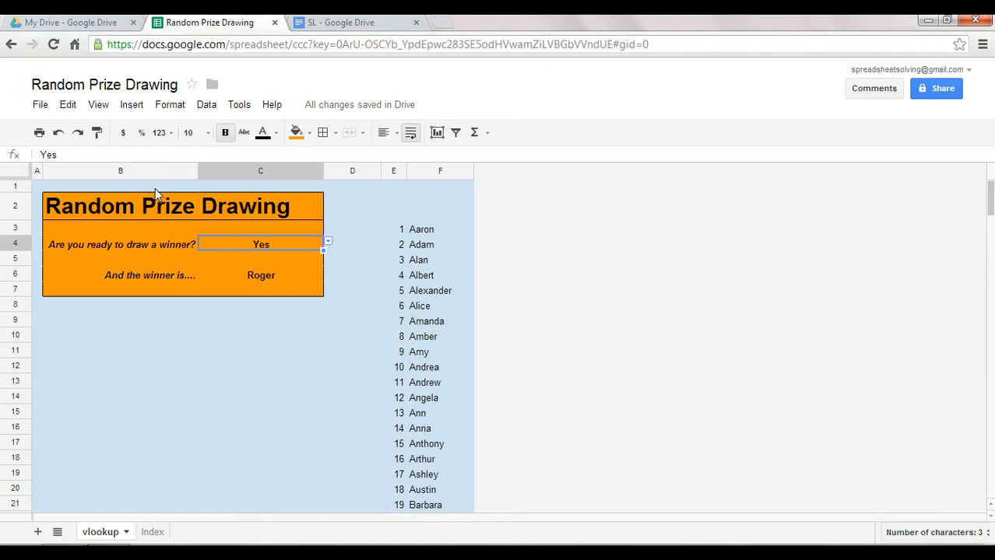
{"action": "left_click", "coordinate": [260, 274]}
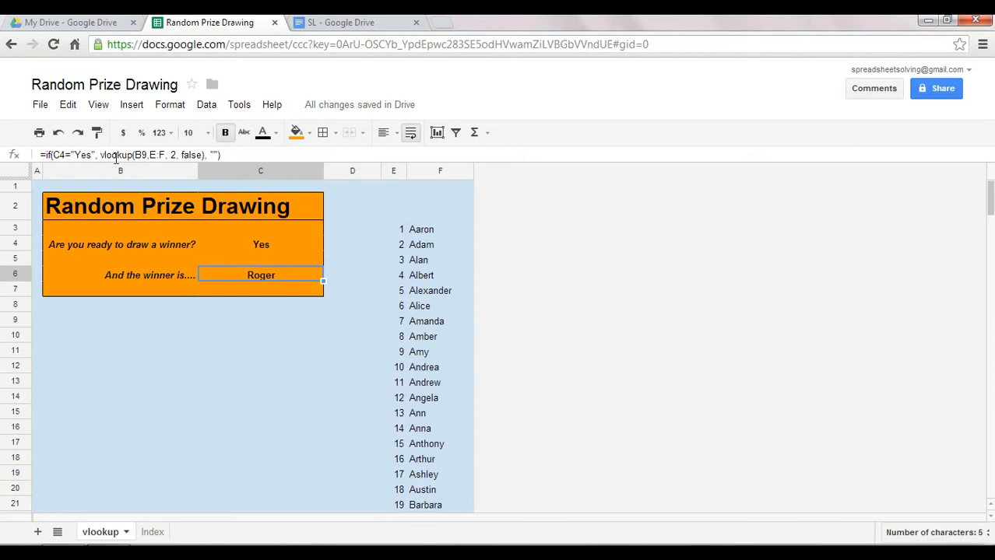
{"action": "double_click", "coordinate": [262, 274]}
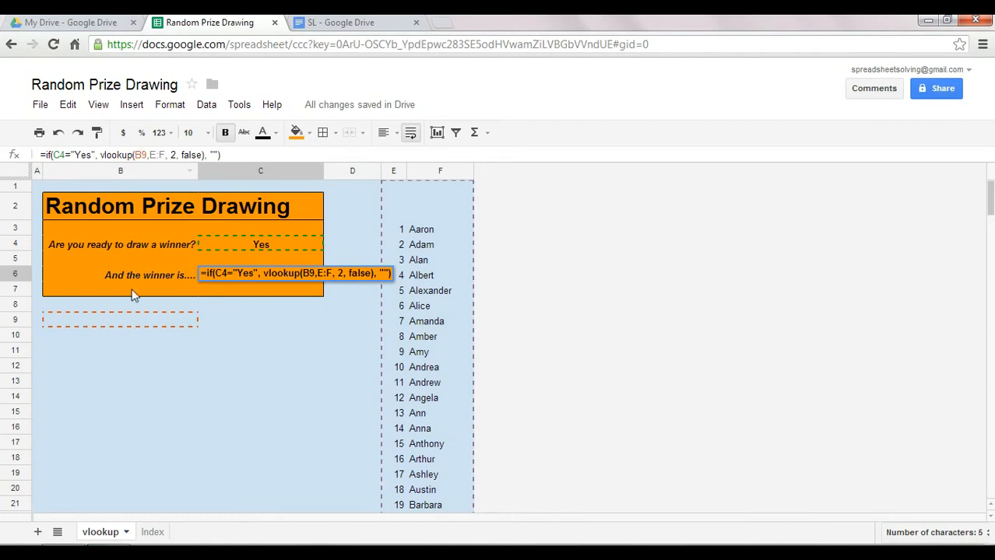
{"action": "mouse_move", "coordinate": [137, 324]}
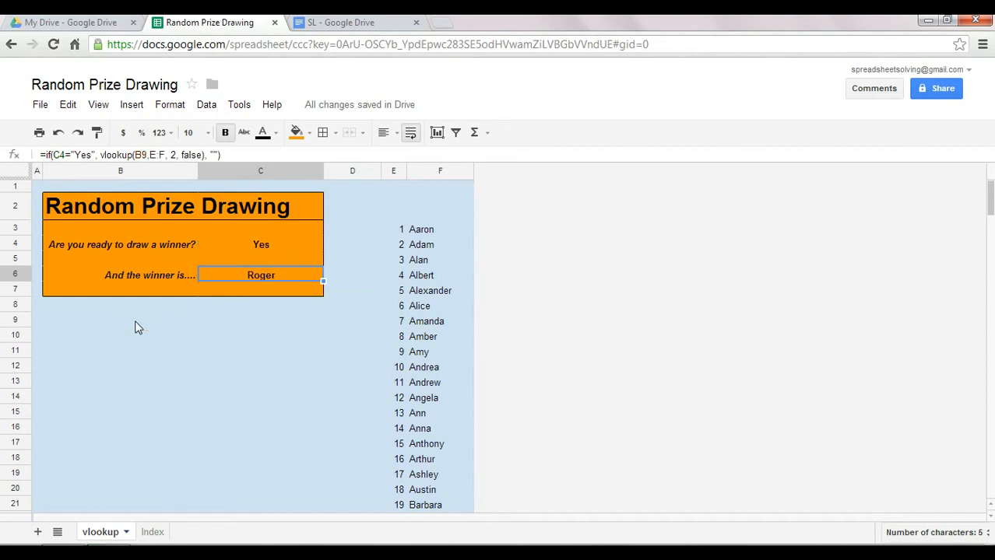
{"action": "left_click", "coordinate": [120, 319]}
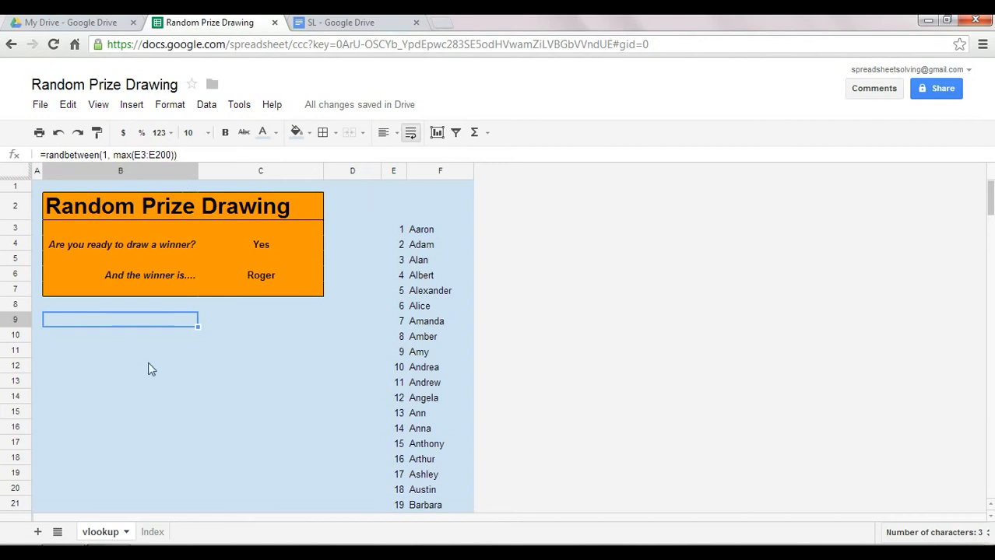
{"action": "mouse_move", "coordinate": [133, 322]}
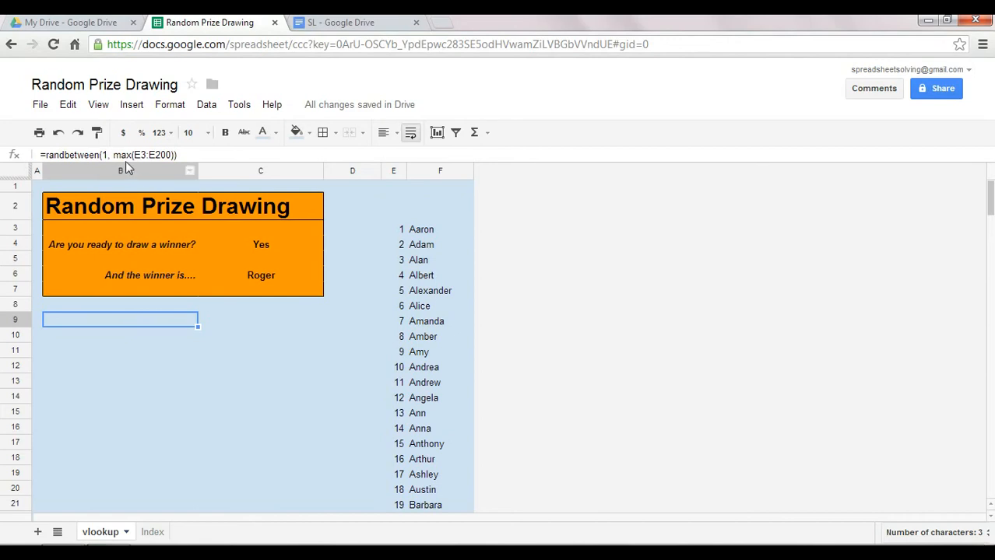
{"action": "mouse_move", "coordinate": [402, 173]}
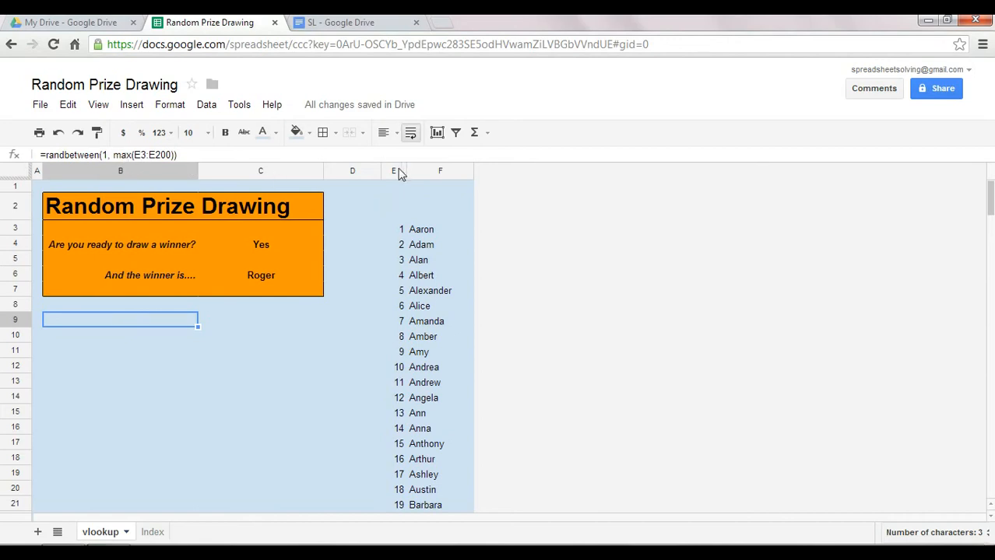
{"action": "mouse_move", "coordinate": [395, 174]}
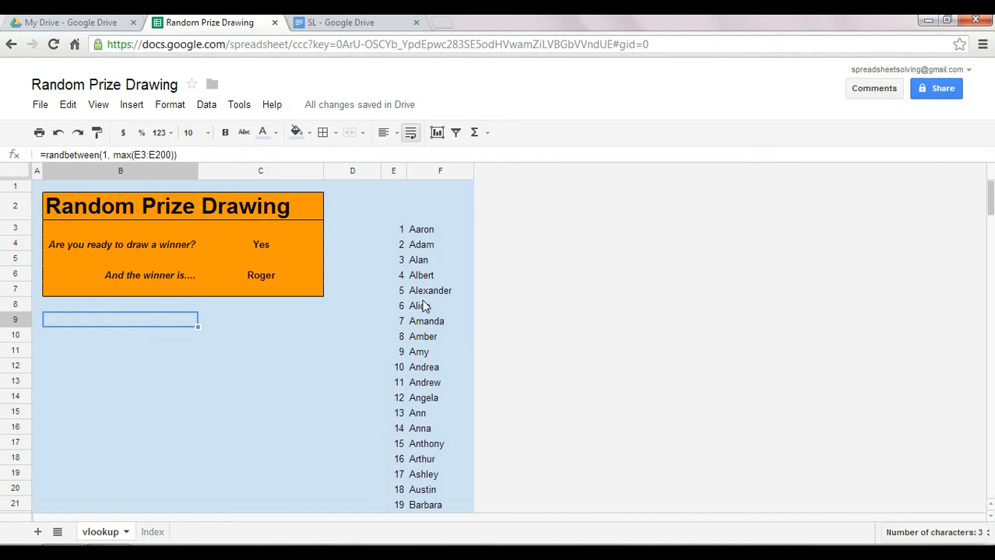
{"action": "scroll", "scroll_direction": "down", "scroll_amount": 3}
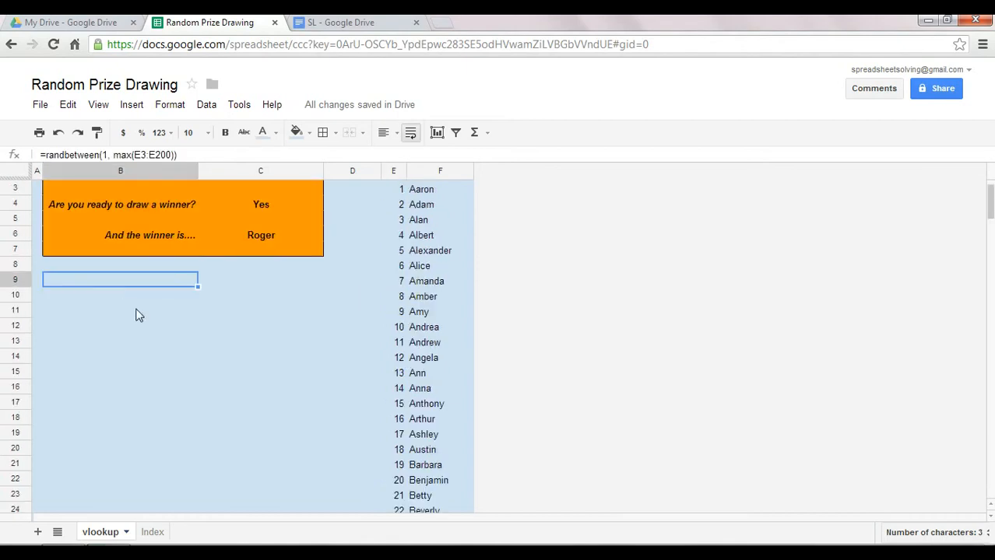
{"action": "scroll", "scroll_direction": "up", "scroll_amount": 3}
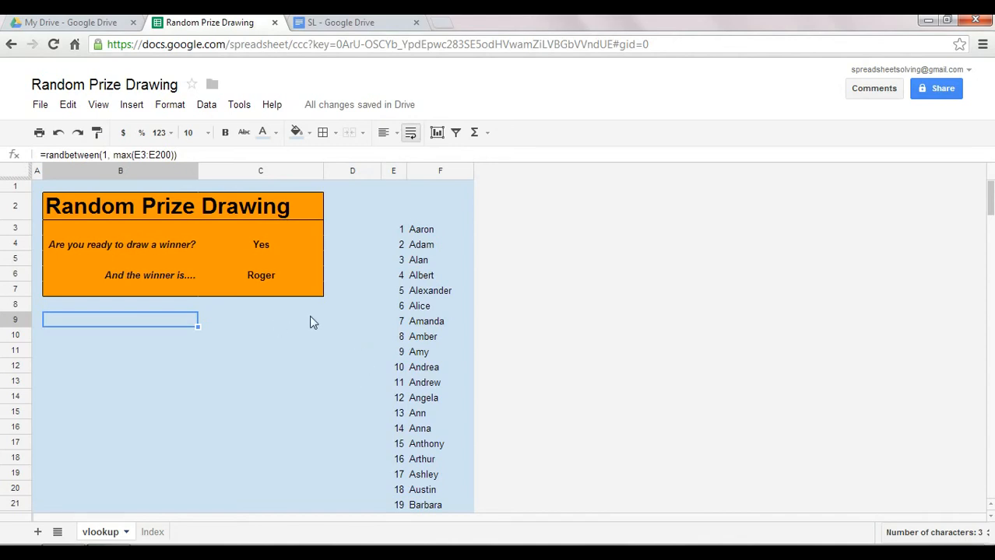
{"action": "mouse_move", "coordinate": [397, 232]}
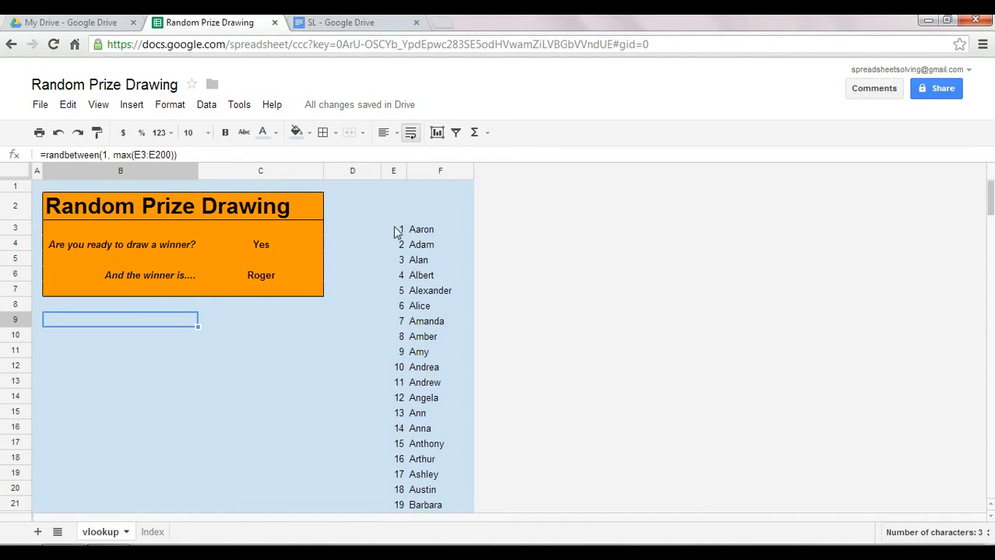
{"action": "left_click", "coordinate": [260, 274]}
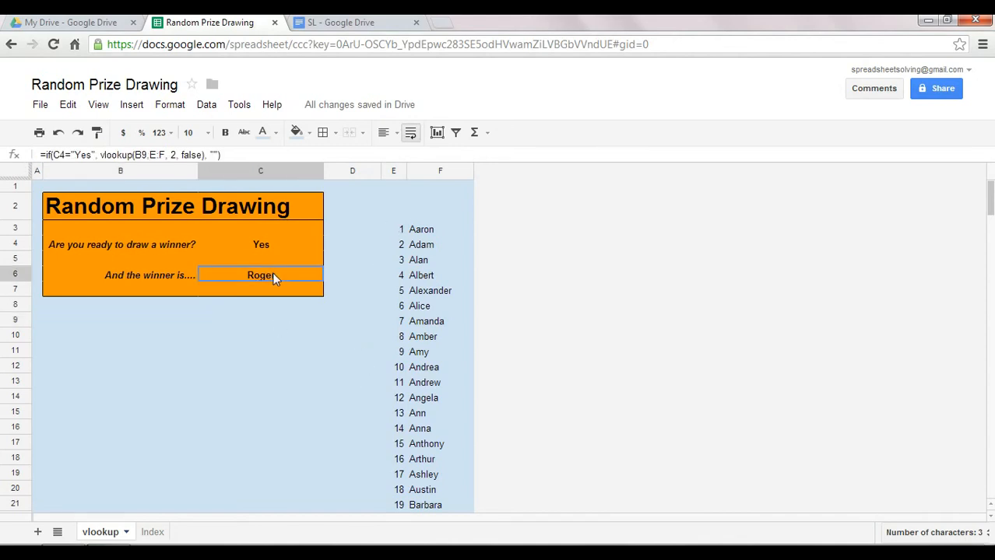
Step: Switch to the Index sheet, where an IF-INDEX formula draws the winner Billy
{"action": "left_click", "coordinate": [225, 132]}
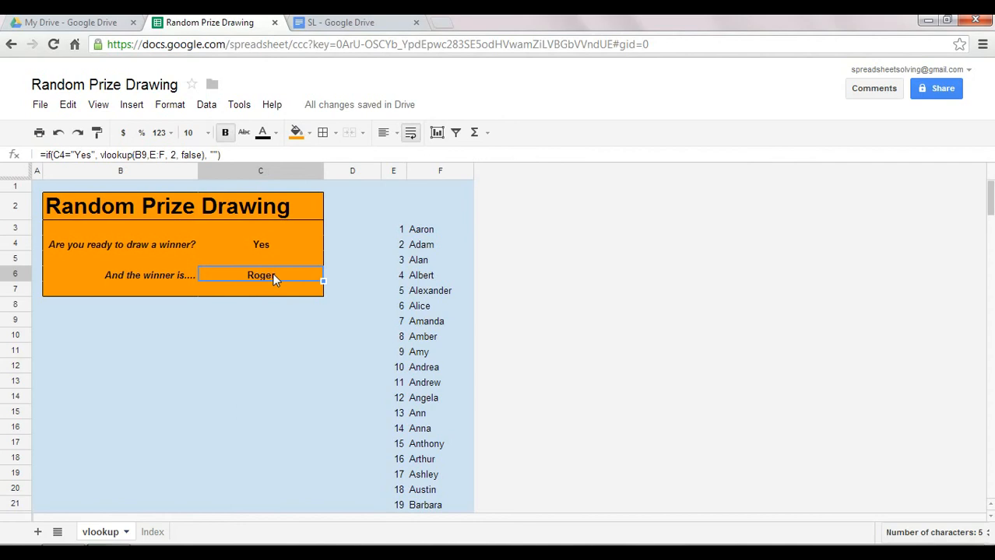
{"action": "mouse_move", "coordinate": [272, 283]}
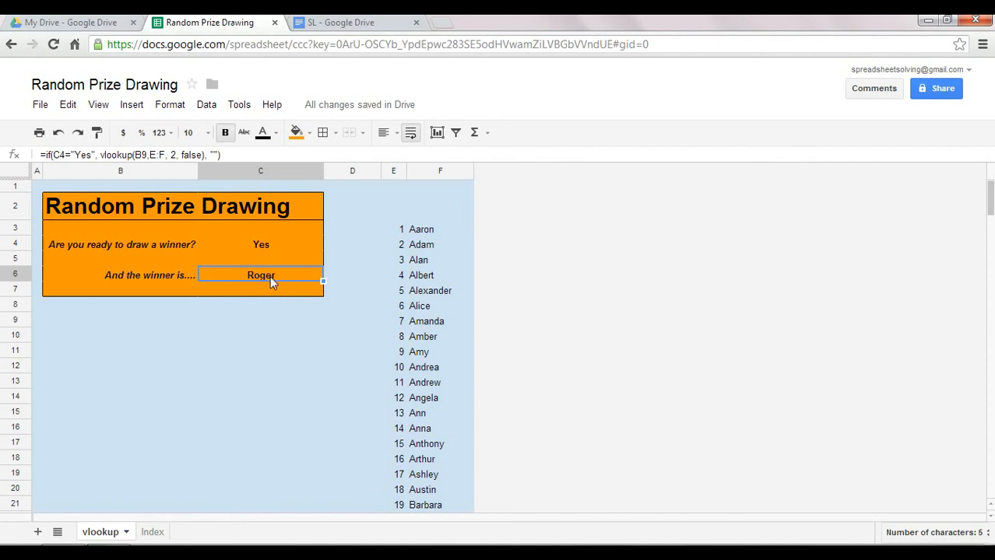
{"action": "left_click", "coordinate": [137, 533]}
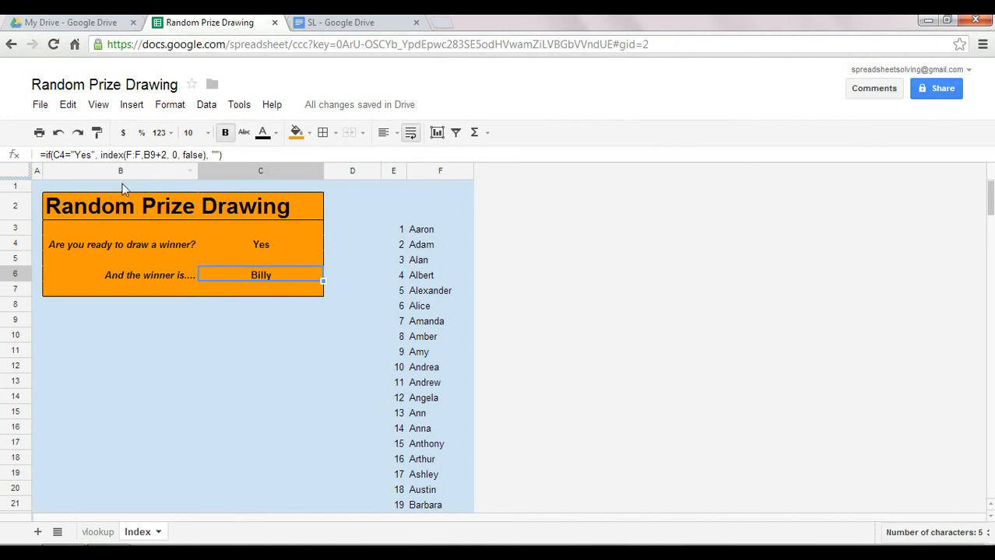
{"action": "mouse_move", "coordinate": [121, 190]}
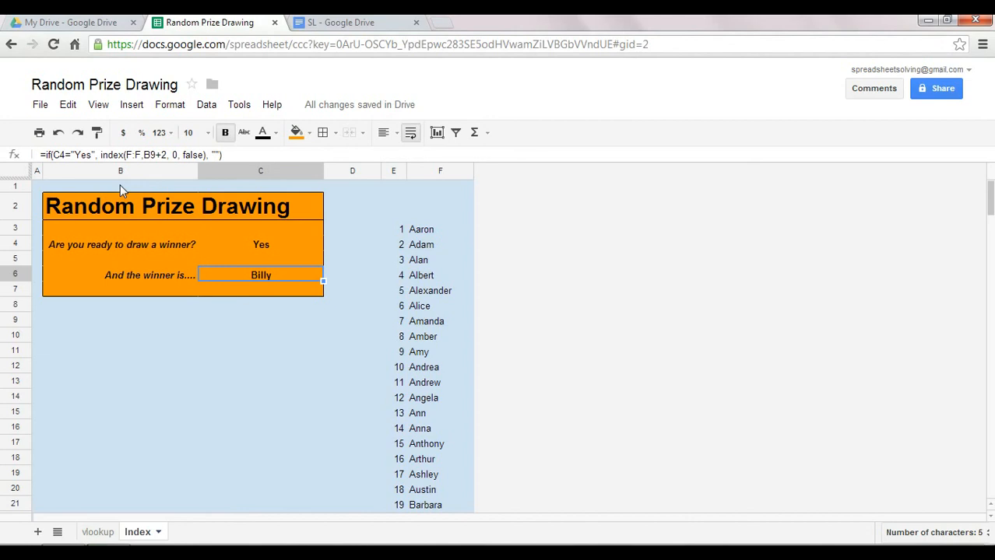
{"action": "left_click", "coordinate": [120, 411]}
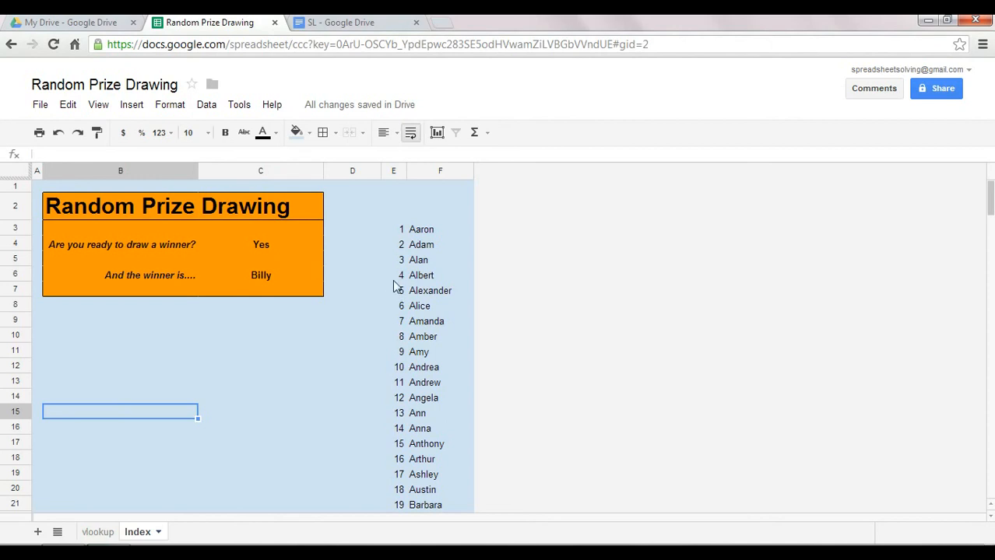
{"action": "mouse_move", "coordinate": [172, 316]}
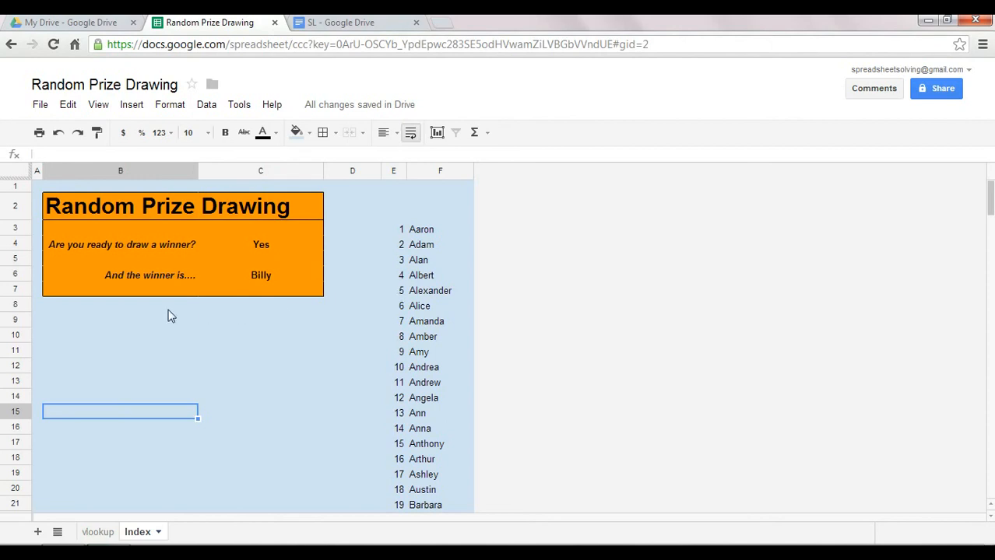
{"action": "left_click", "coordinate": [120, 304]}
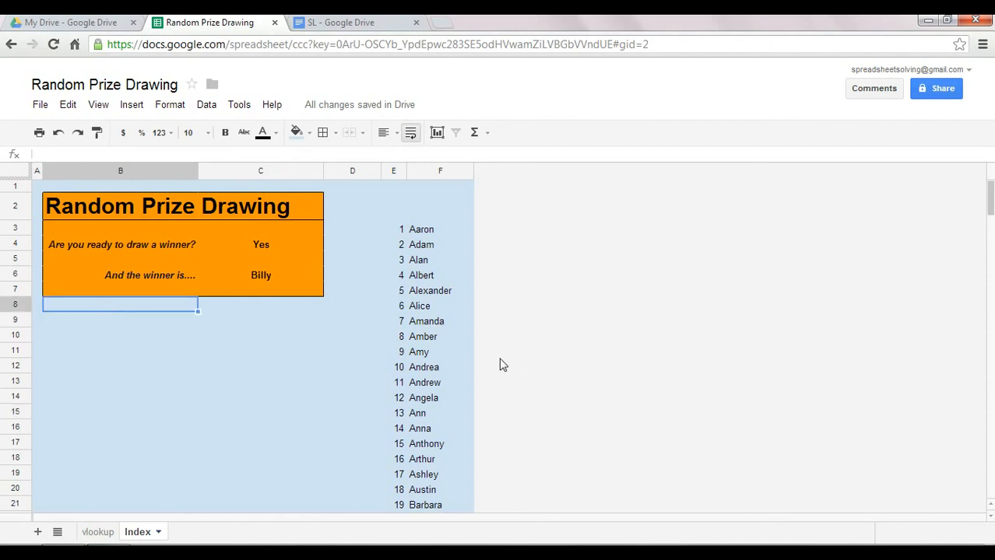